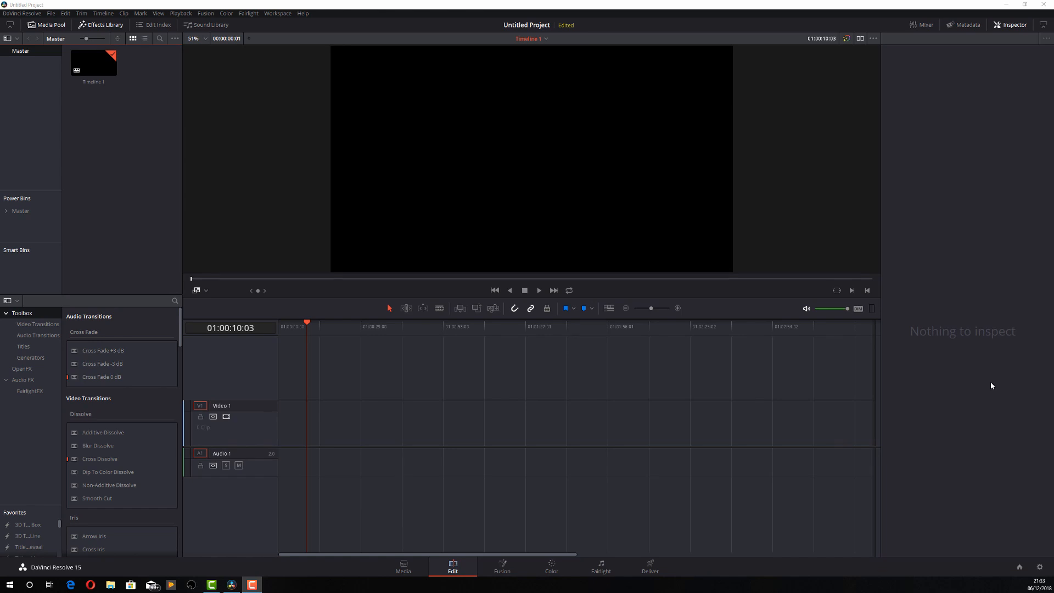
{"action": "mouse_move", "coordinate": [305, 330]}
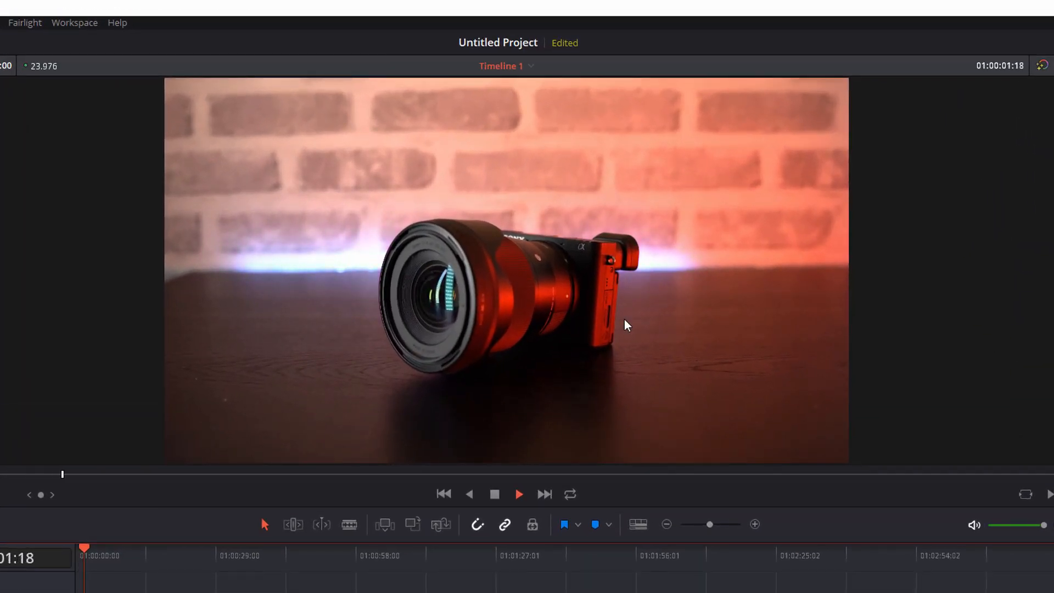
Put the camera clip on Timeline 1 and play it in the viewer.
{"action": "left_click", "coordinate": [518, 493]}
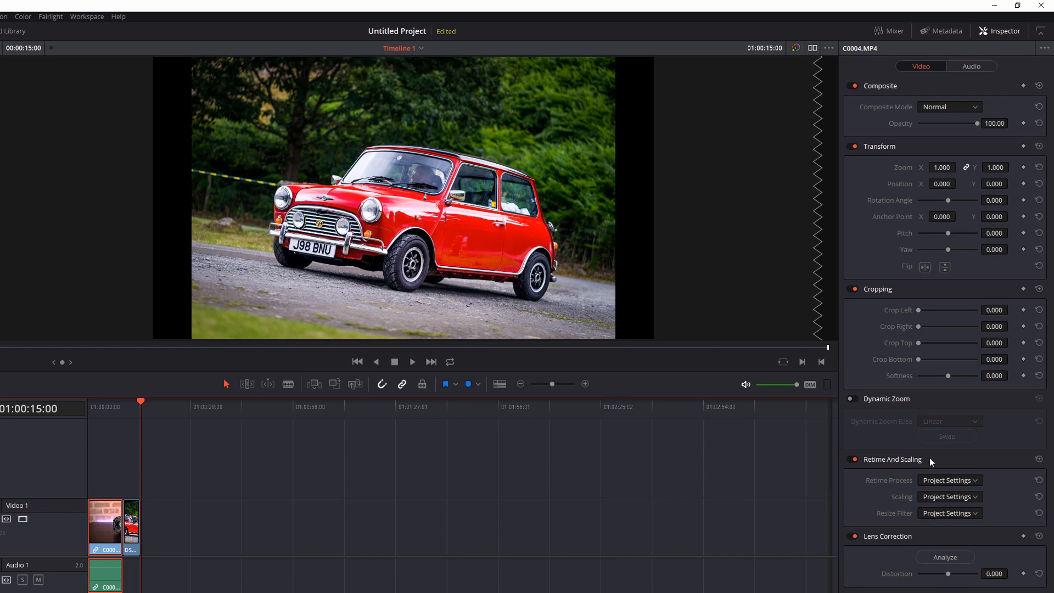
{"action": "mouse_move", "coordinate": [901, 581]}
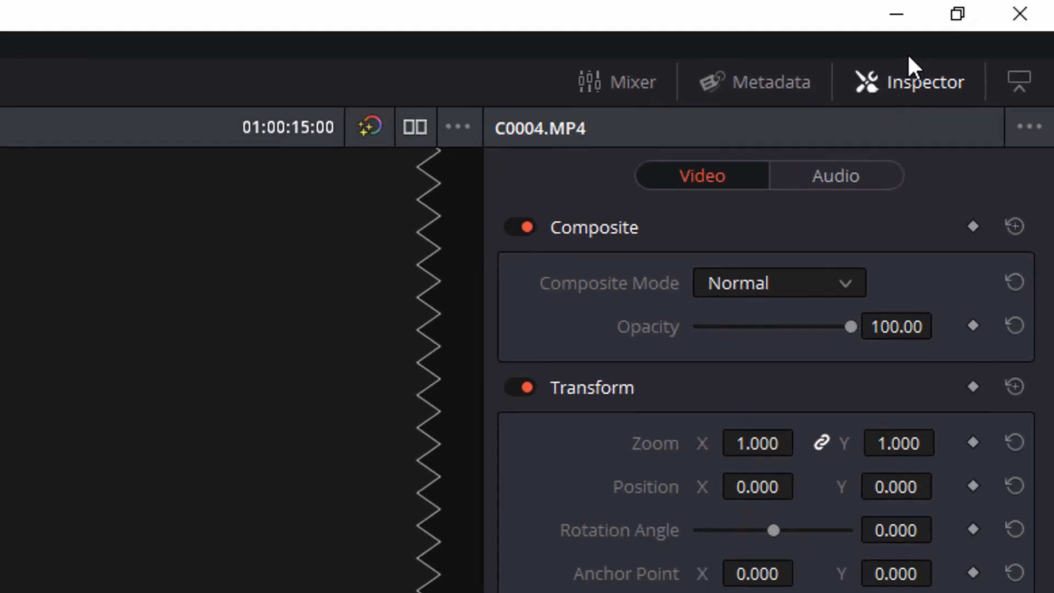
Reopen the Inspector for C0004.MP4 and scroll down to its Dynamic Zoom section.
{"action": "left_click", "coordinate": [908, 81]}
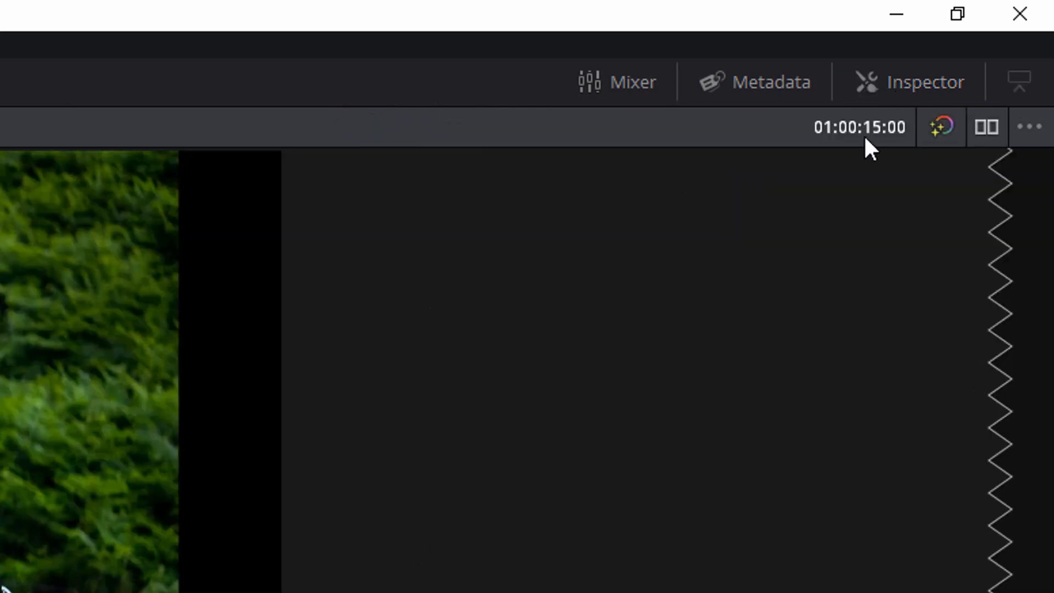
{"action": "left_click", "coordinate": [1001, 29]}
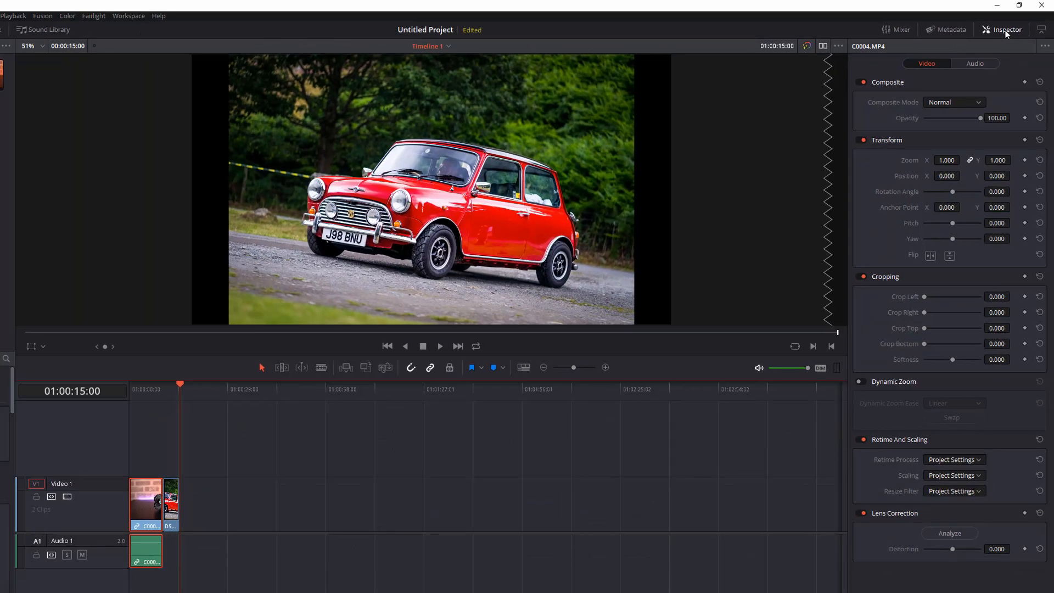
{"action": "mouse_move", "coordinate": [880, 92]}
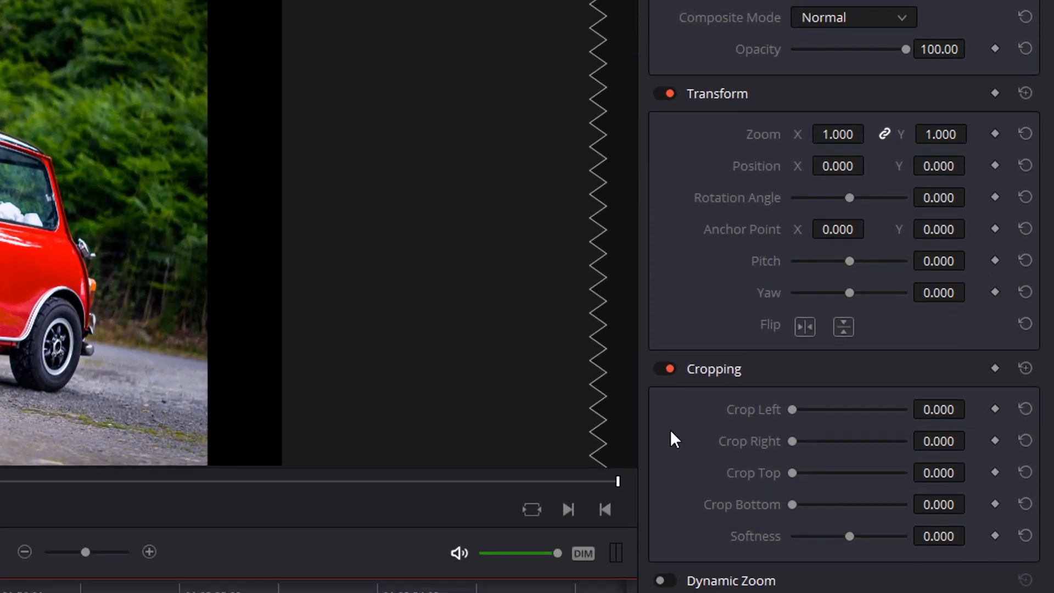
{"action": "scroll", "scroll_direction": "down", "scroll_amount": 3}
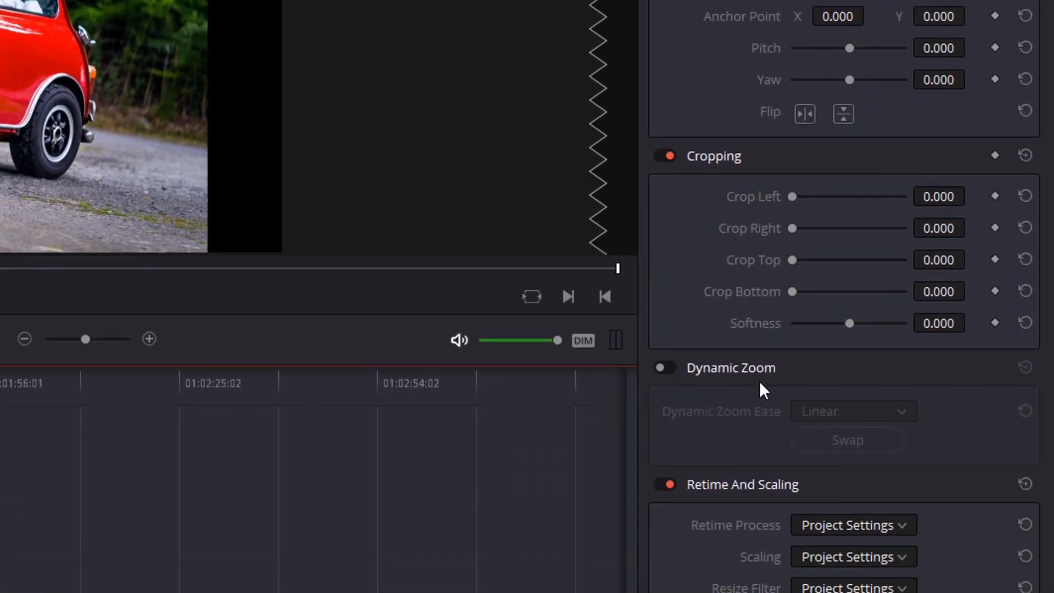
{"action": "scroll", "scroll_direction": "down", "scroll_amount": 3}
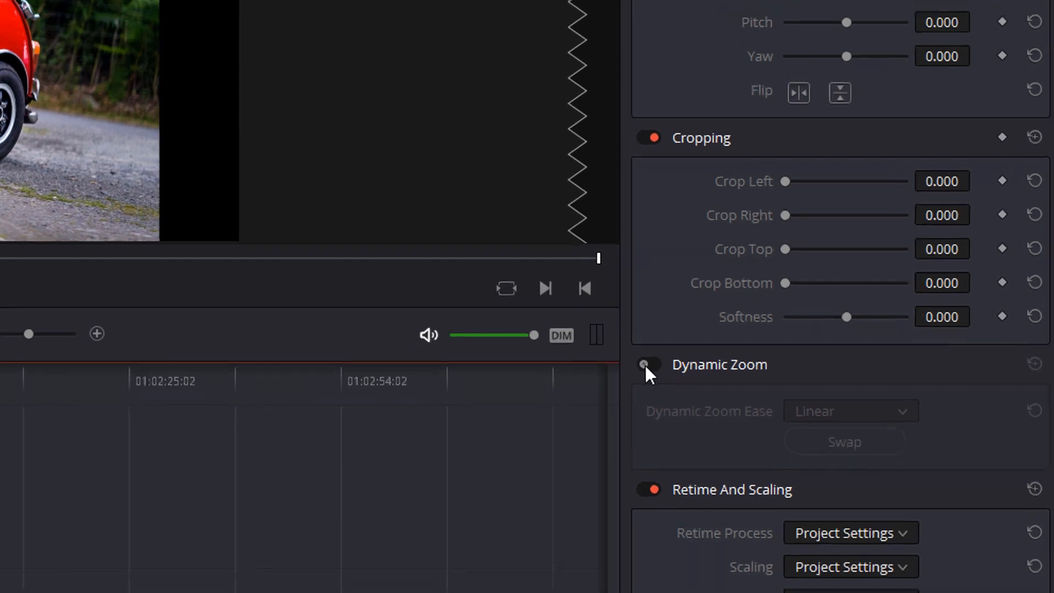
Enable Dynamic Zoom on C0004.MP4 and play the clip to preview the zoom.
{"action": "left_click", "coordinate": [649, 364]}
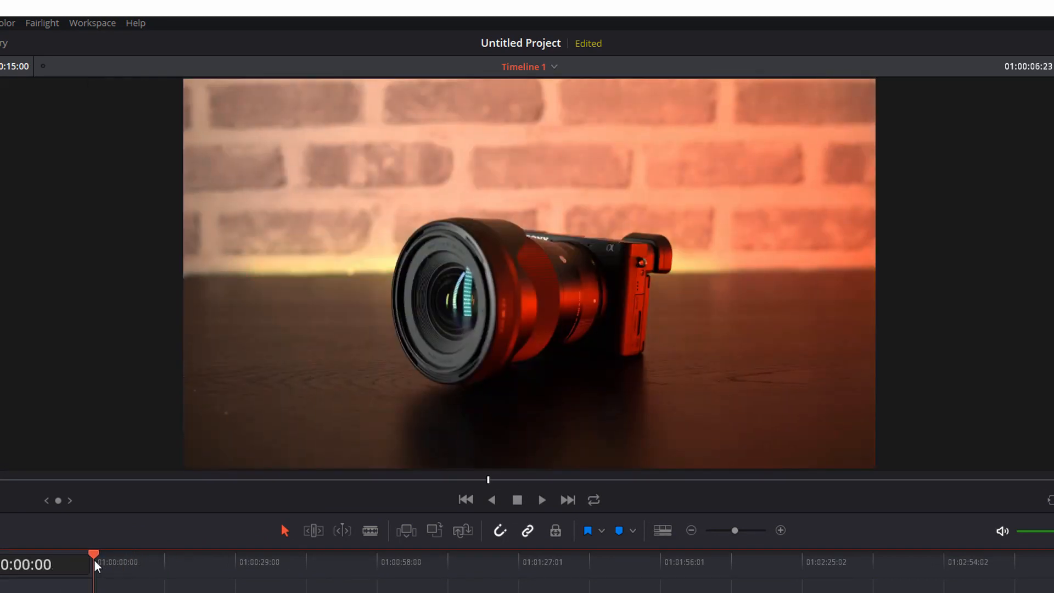
{"action": "left_click", "coordinate": [541, 499]}
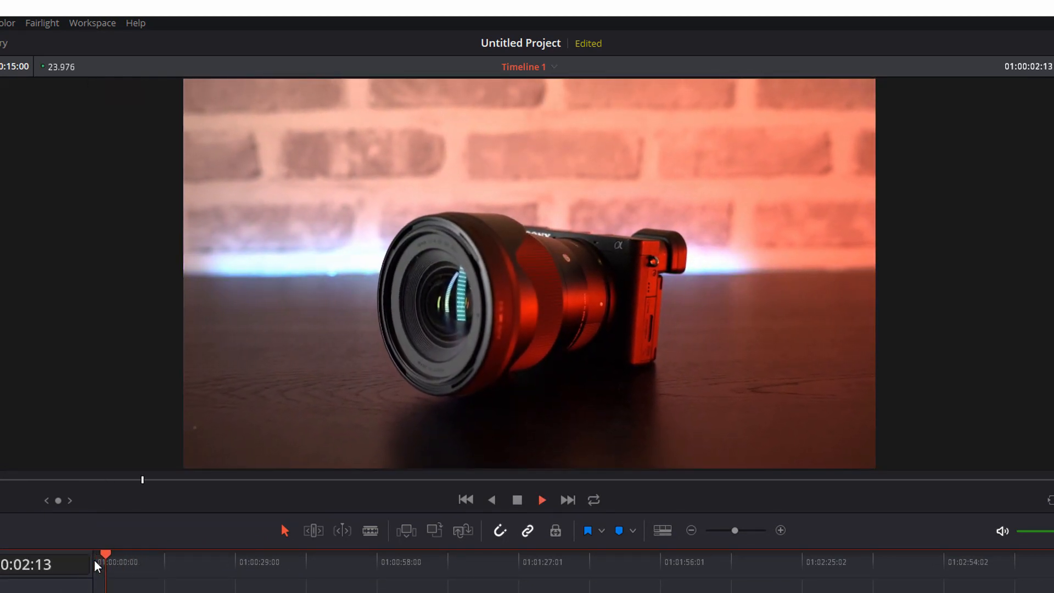
{"action": "left_click", "coordinate": [541, 500]}
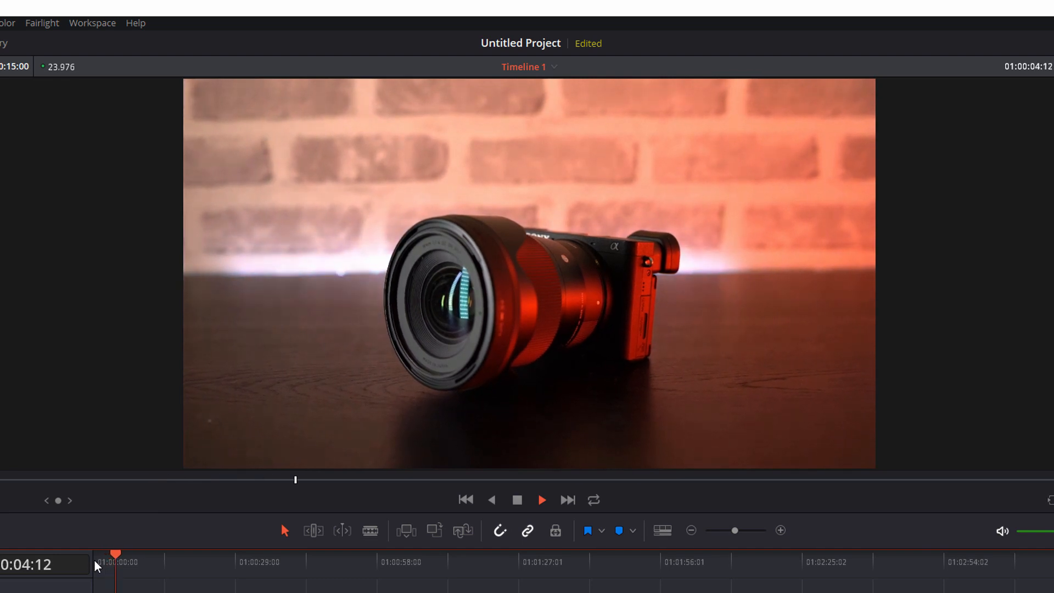
{"action": "left_click", "coordinate": [542, 499]}
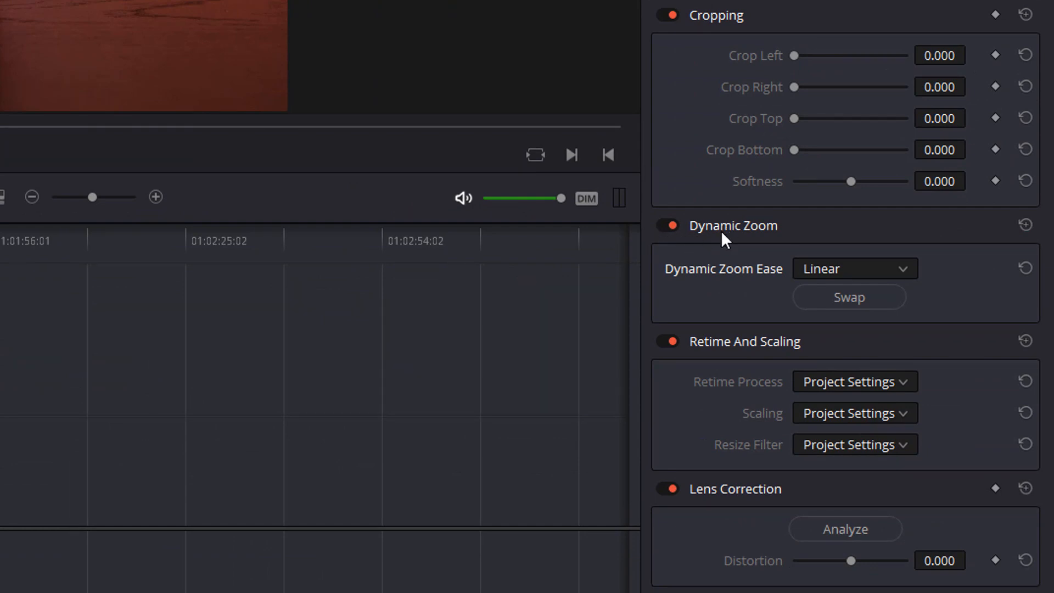
{"action": "mouse_move", "coordinate": [755, 287]}
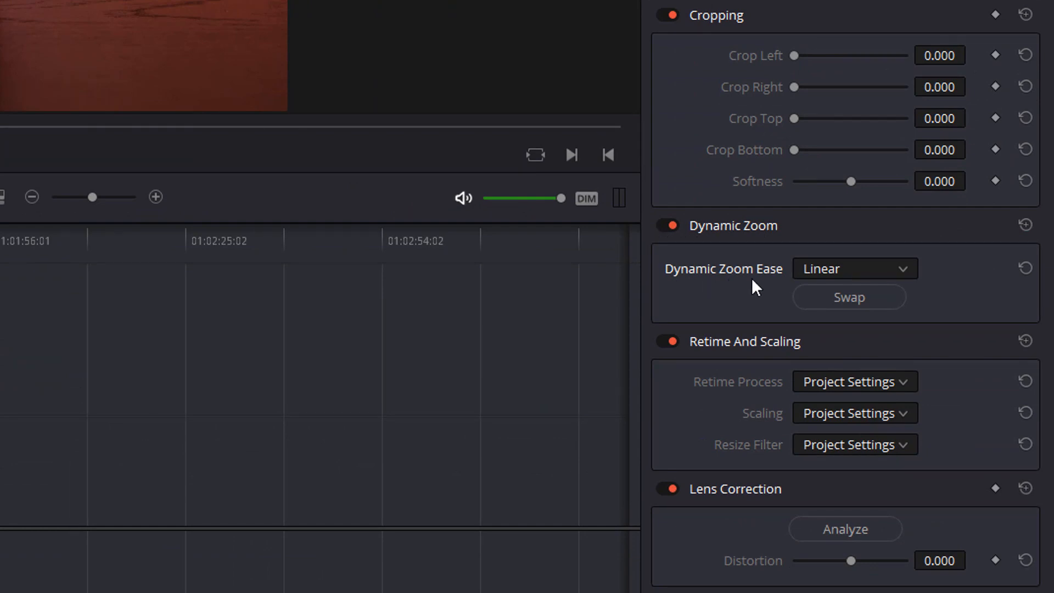
{"action": "left_click", "coordinate": [853, 268]}
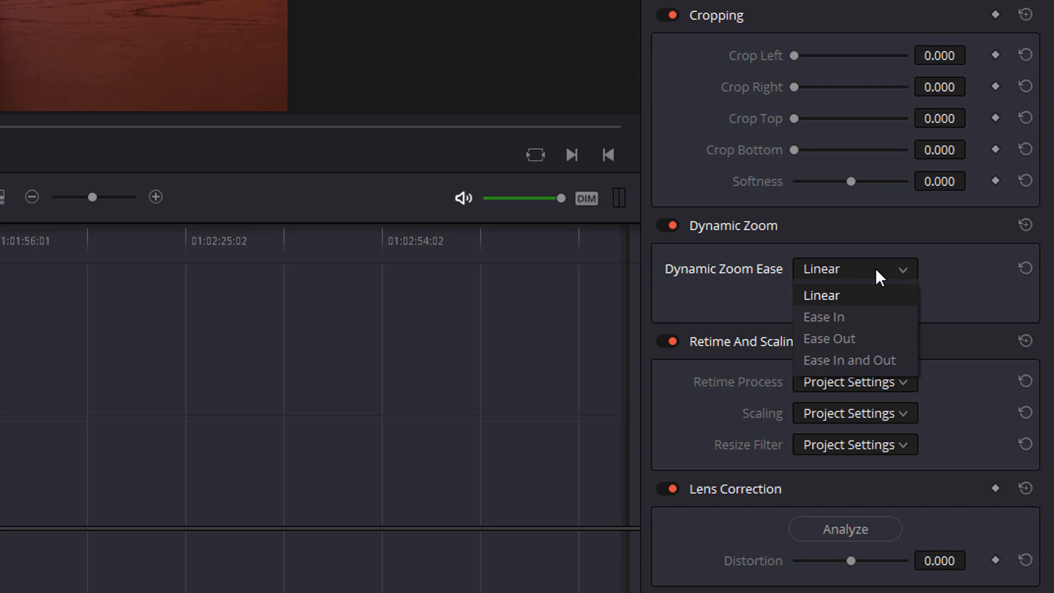
{"action": "mouse_move", "coordinate": [845, 301]}
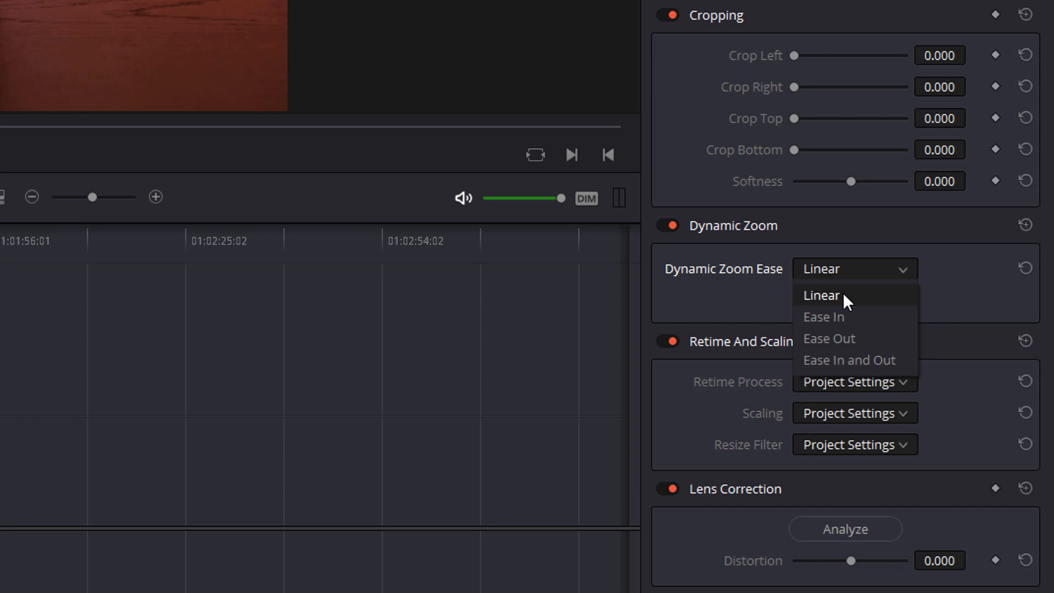
{"action": "mouse_move", "coordinate": [848, 314]}
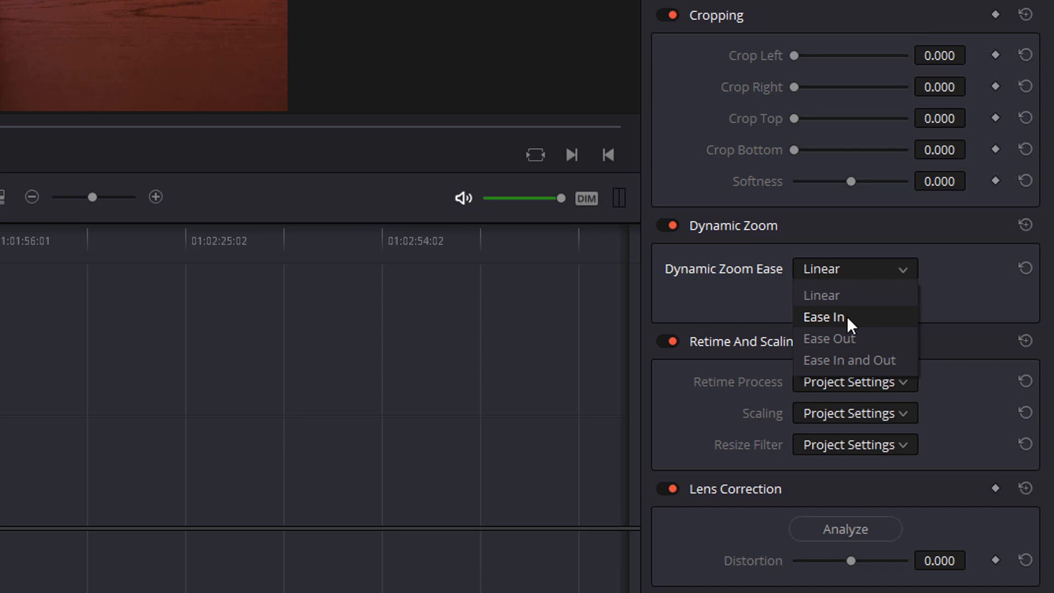
{"action": "mouse_move", "coordinate": [848, 338]}
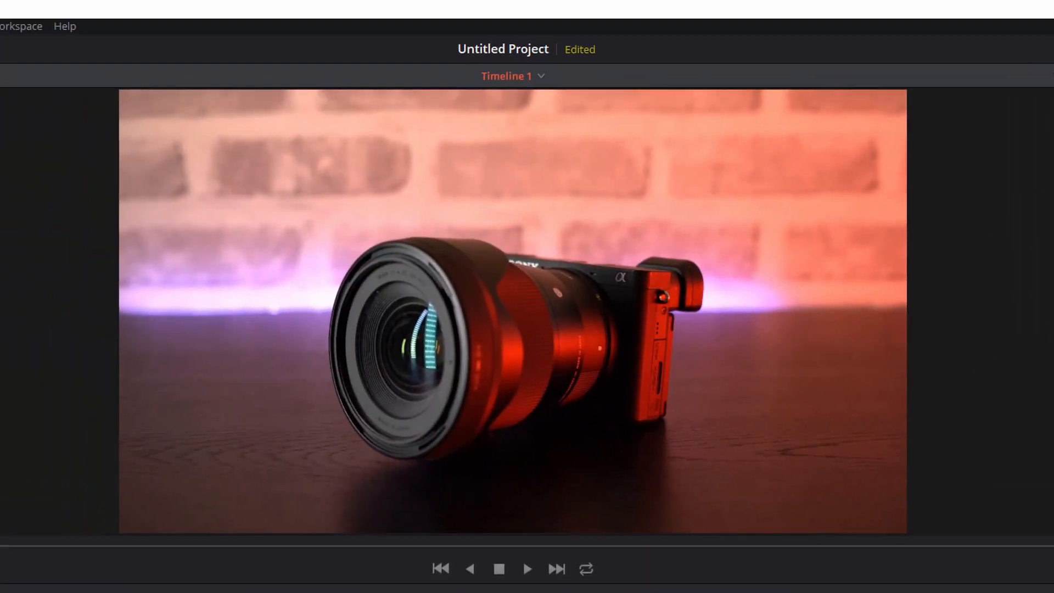
Return the playhead to the timeline start at 01:00:00:00.
{"action": "left_click", "coordinate": [526, 569]}
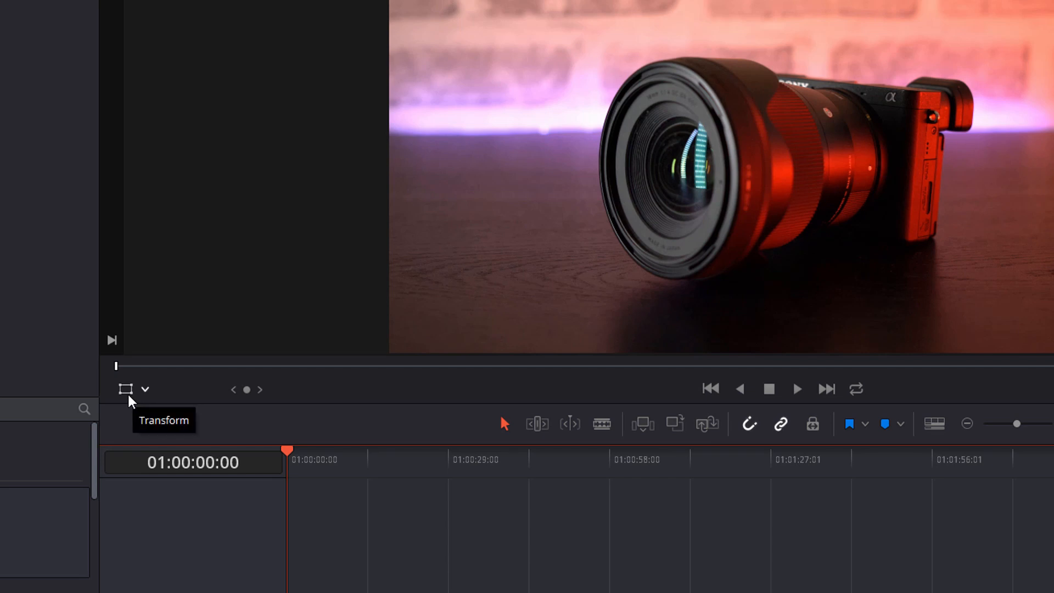
Shrink the green start box around the camera and refine the framings into a subtle zoom.
{"action": "left_click", "coordinate": [145, 389]}
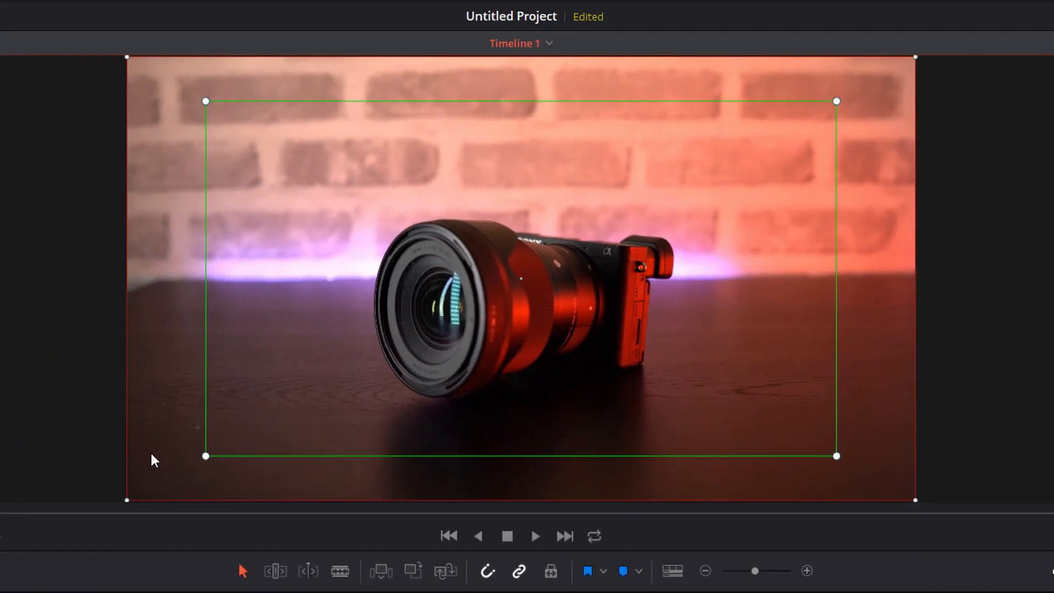
{"action": "mouse_move", "coordinate": [224, 126]}
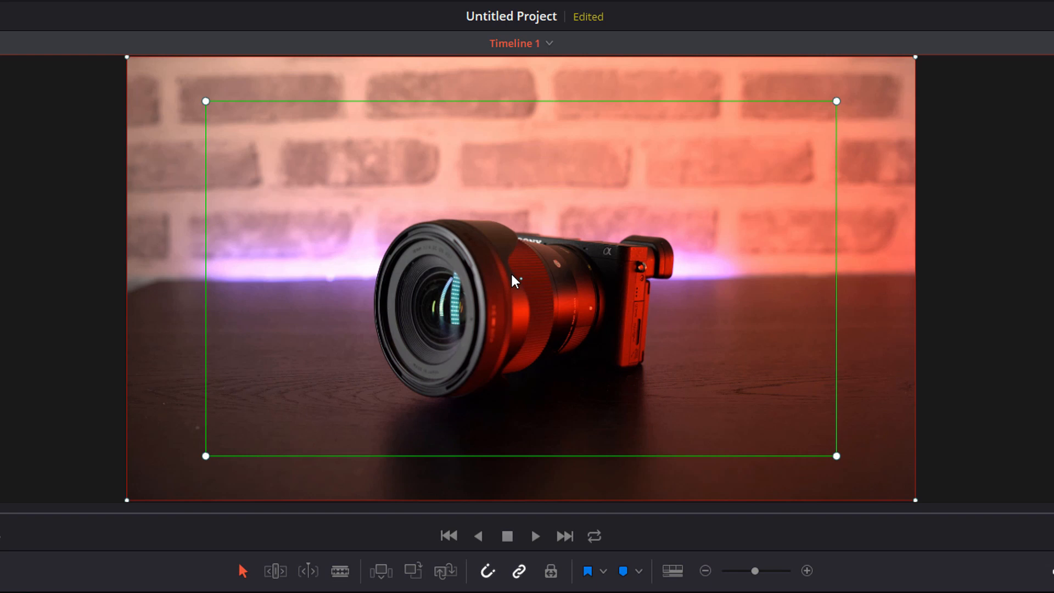
{"action": "mouse_move", "coordinate": [207, 460]}
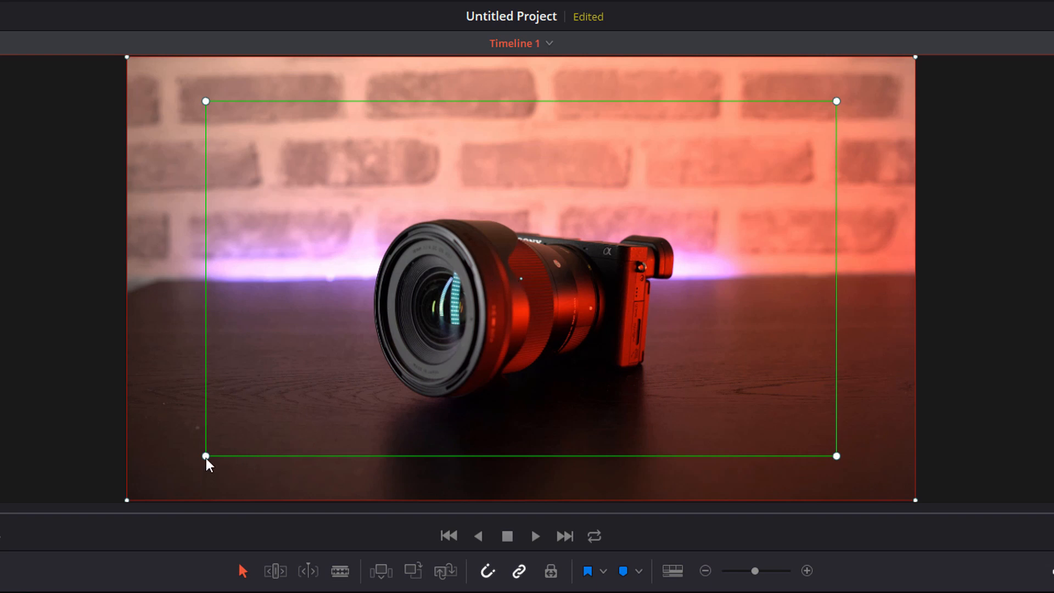
{"action": "left_click_drag", "start_coordinate": [206, 457], "coordinate": [291, 408]}
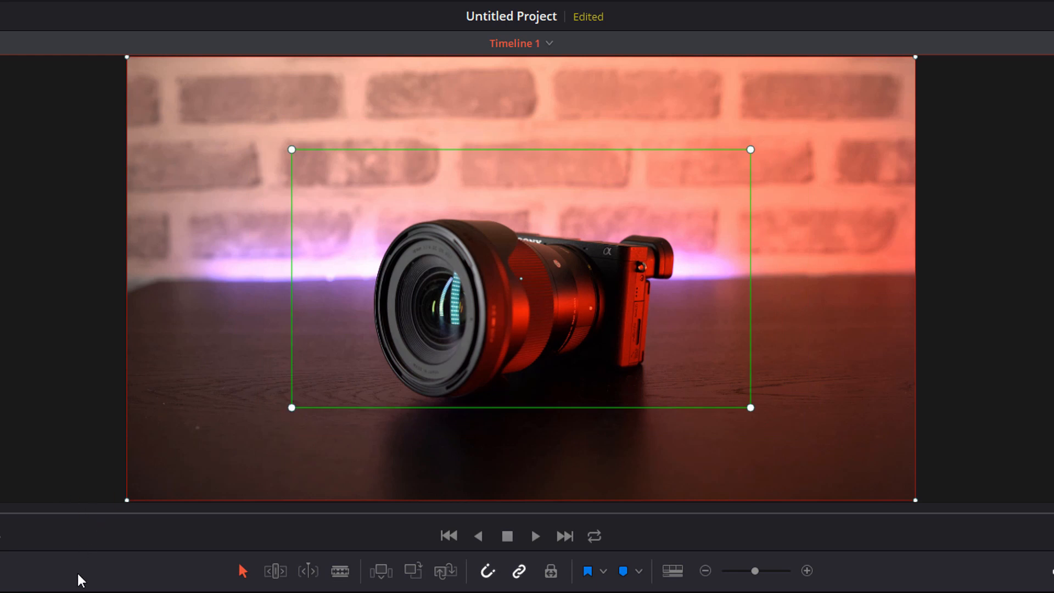
{"action": "left_click", "coordinate": [534, 536]}
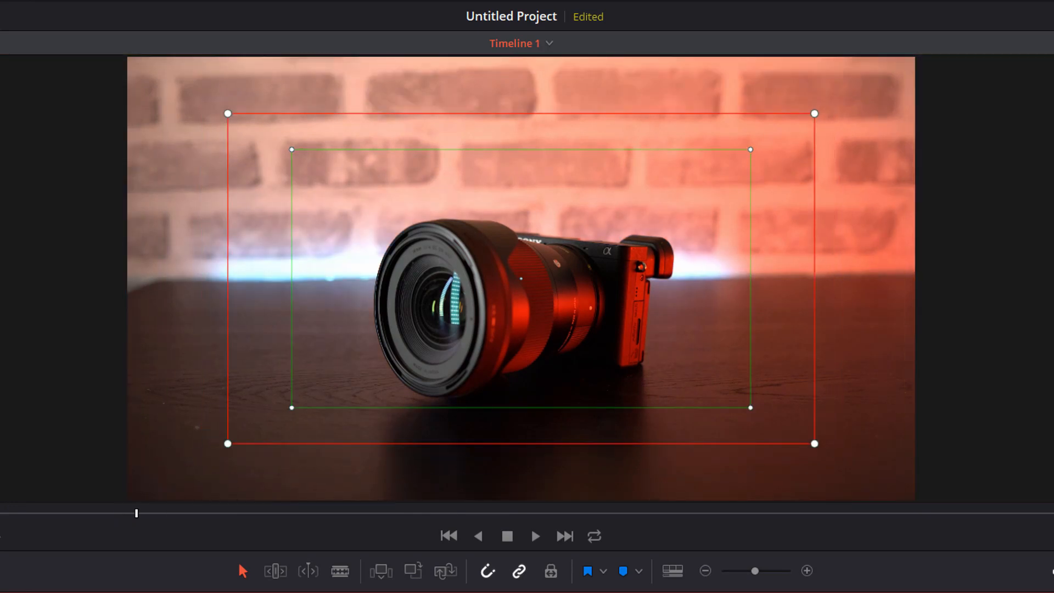
{"action": "left_click", "coordinate": [534, 536]}
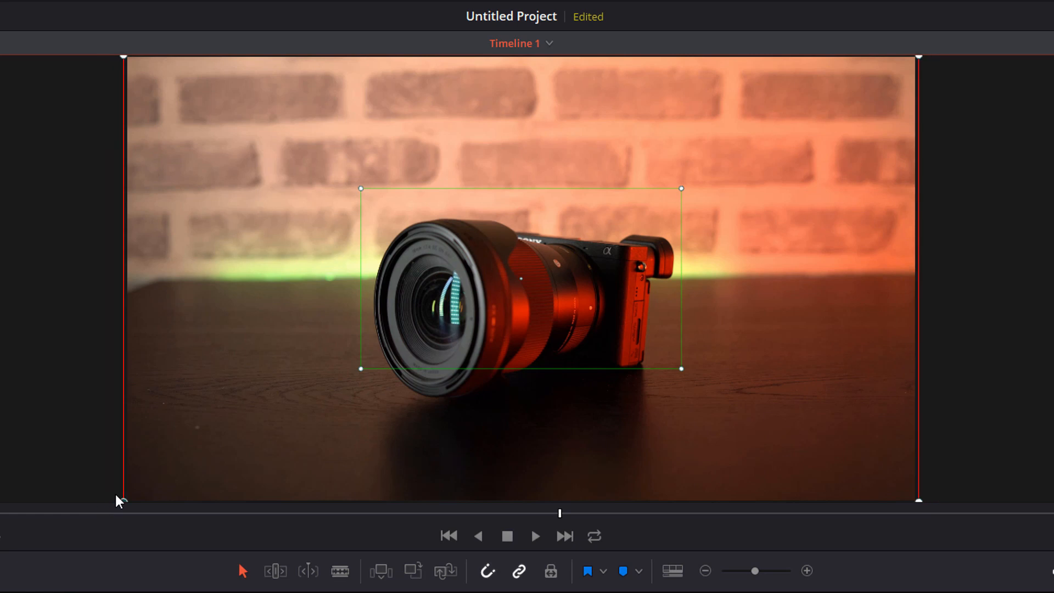
{"action": "left_click", "coordinate": [534, 535]}
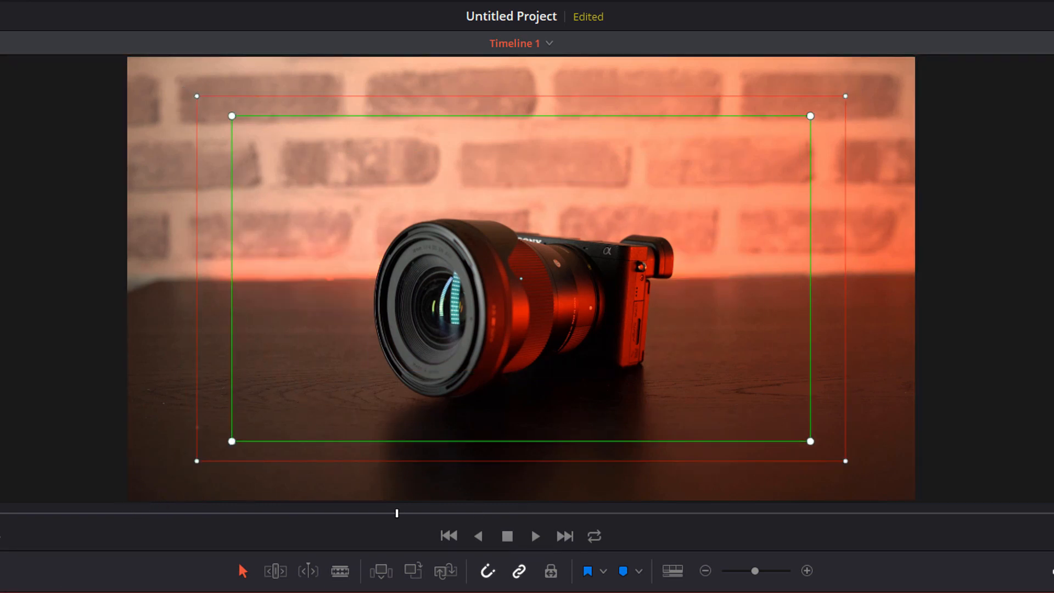
{"action": "left_click", "coordinate": [533, 535]}
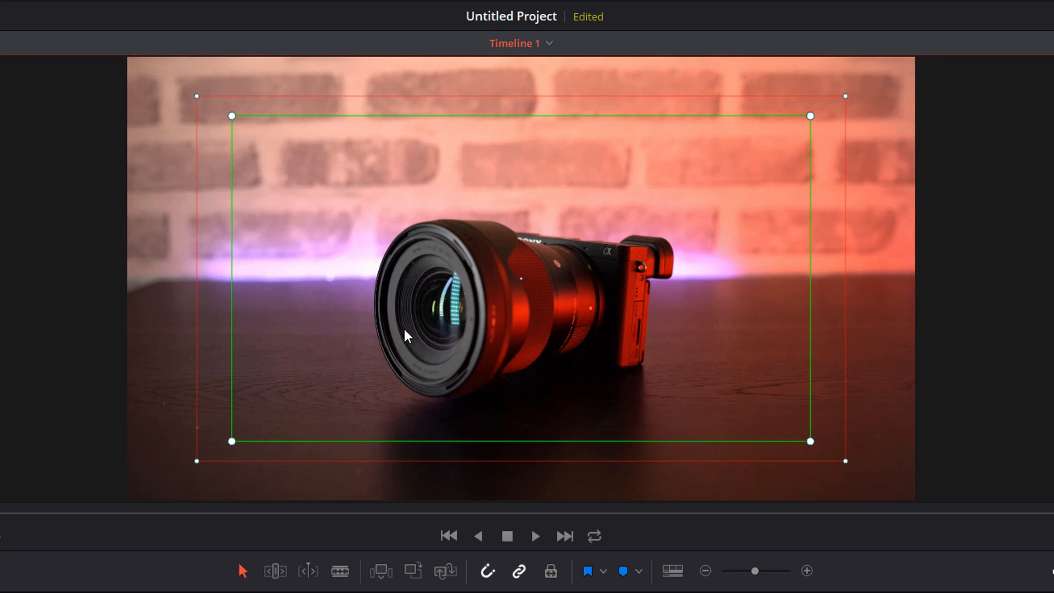
{"action": "mouse_move", "coordinate": [335, 328]}
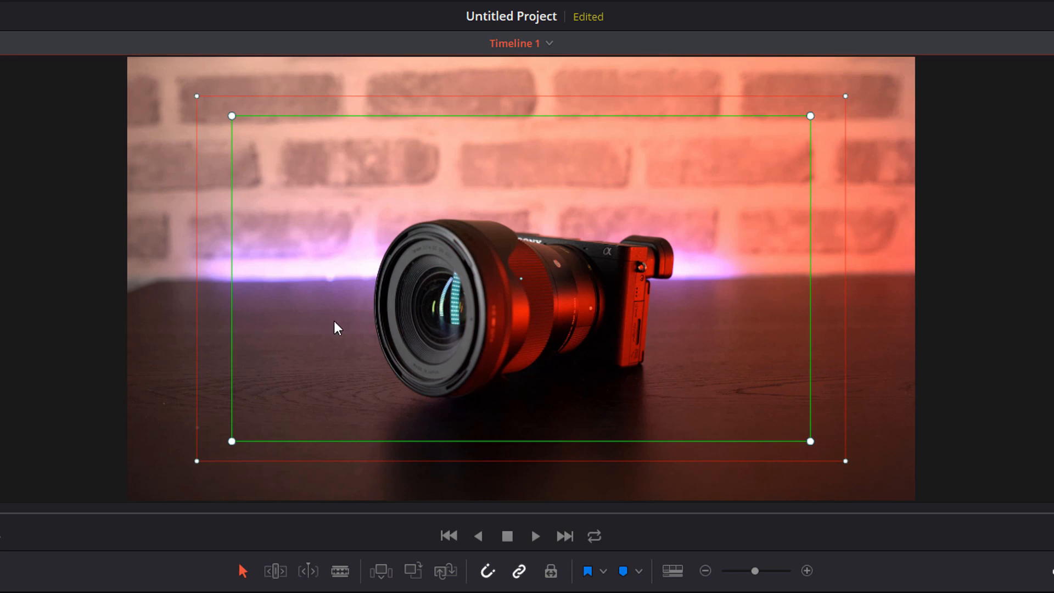
Offset the green and red boxes to opposite corners and preview the diagonal pan.
{"action": "left_click_drag", "start_coordinate": [231, 116], "coordinate": [310, 106]}
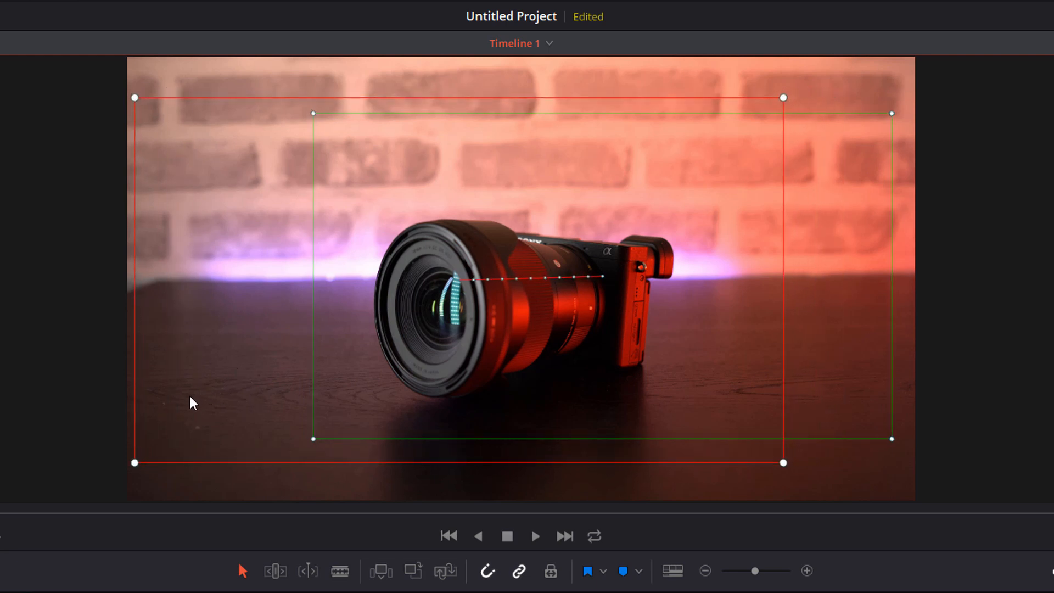
{"action": "mouse_move", "coordinate": [848, 278]}
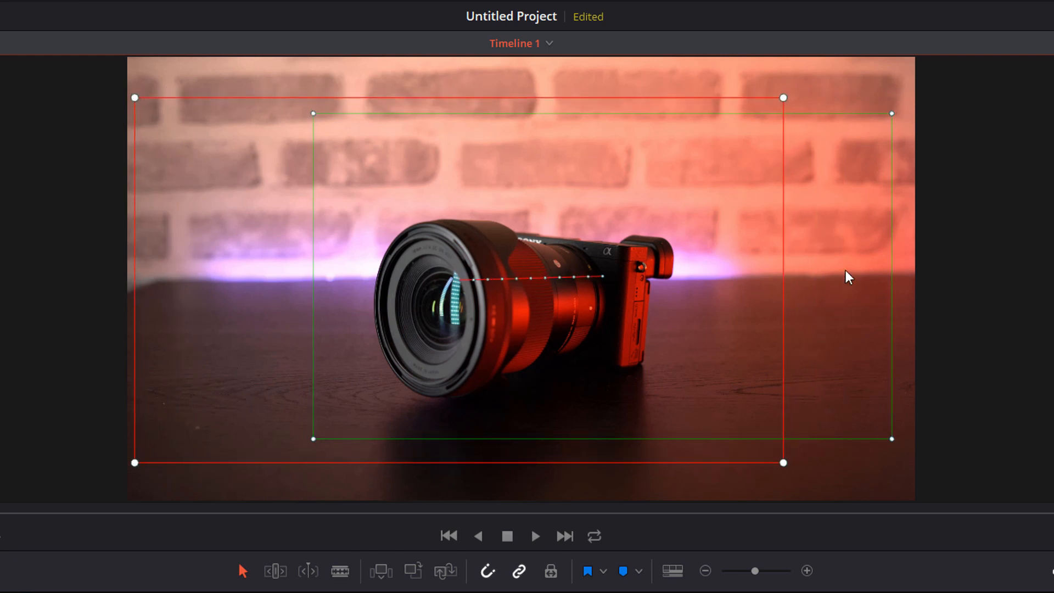
{"action": "mouse_move", "coordinate": [411, 282]}
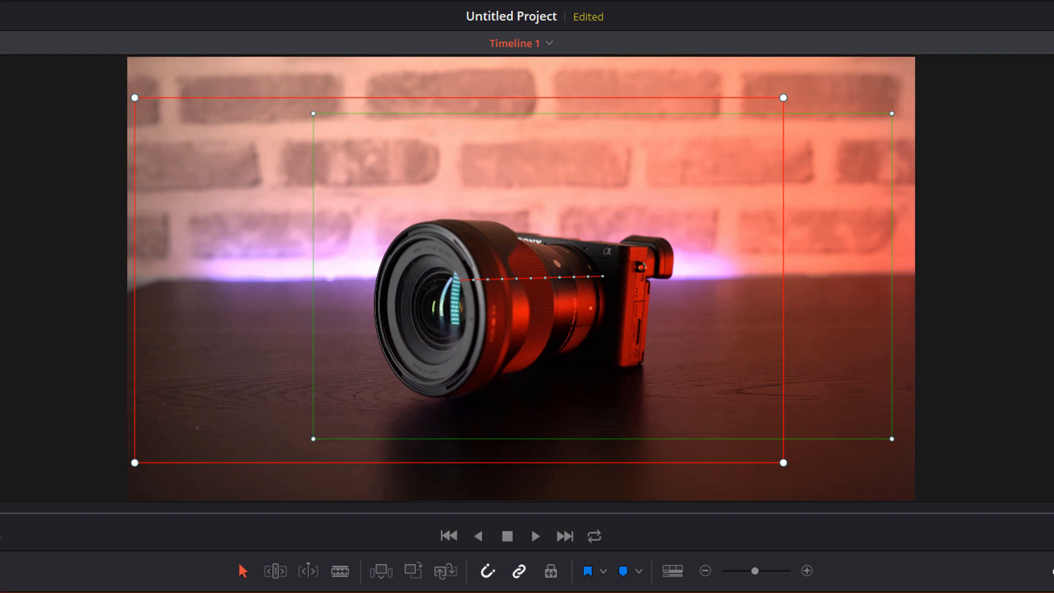
{"action": "left_click", "coordinate": [534, 535]}
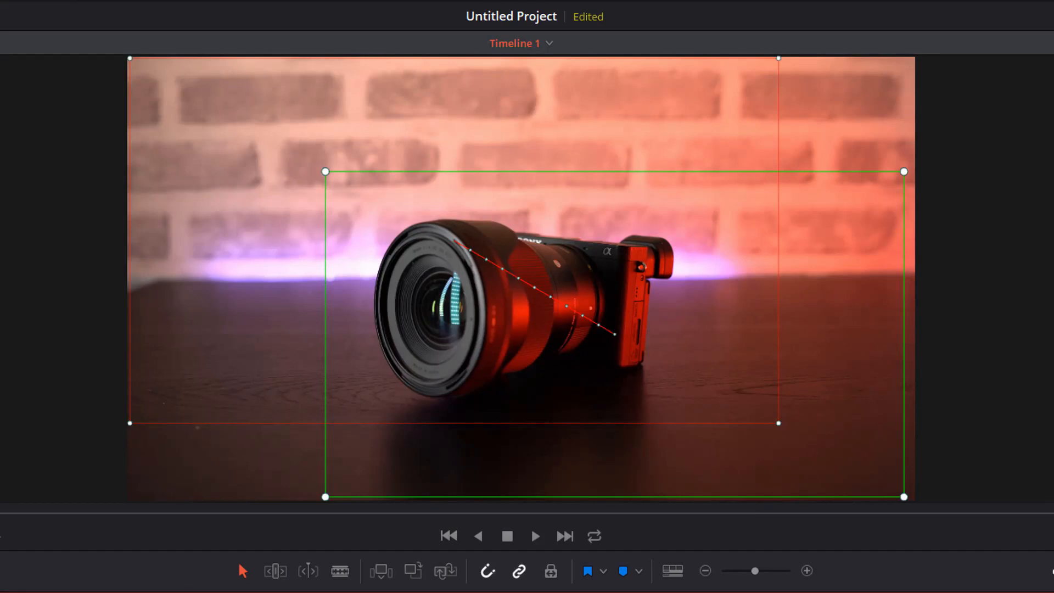
{"action": "left_click", "coordinate": [534, 536]}
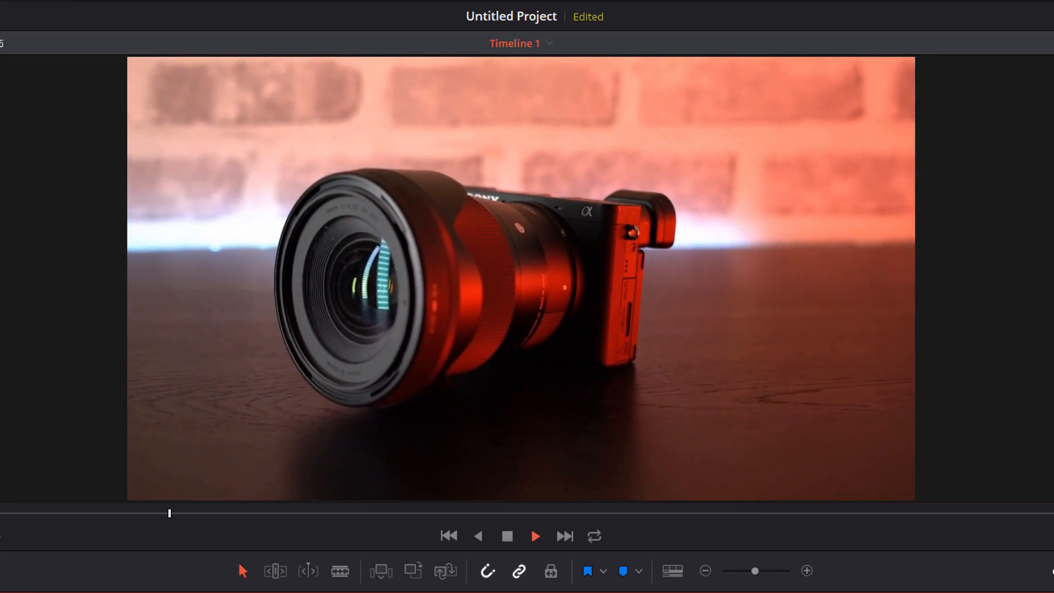
Match the green box's size to the red box and offset them horizontally for a slider pan.
{"action": "left_click", "coordinate": [534, 536]}
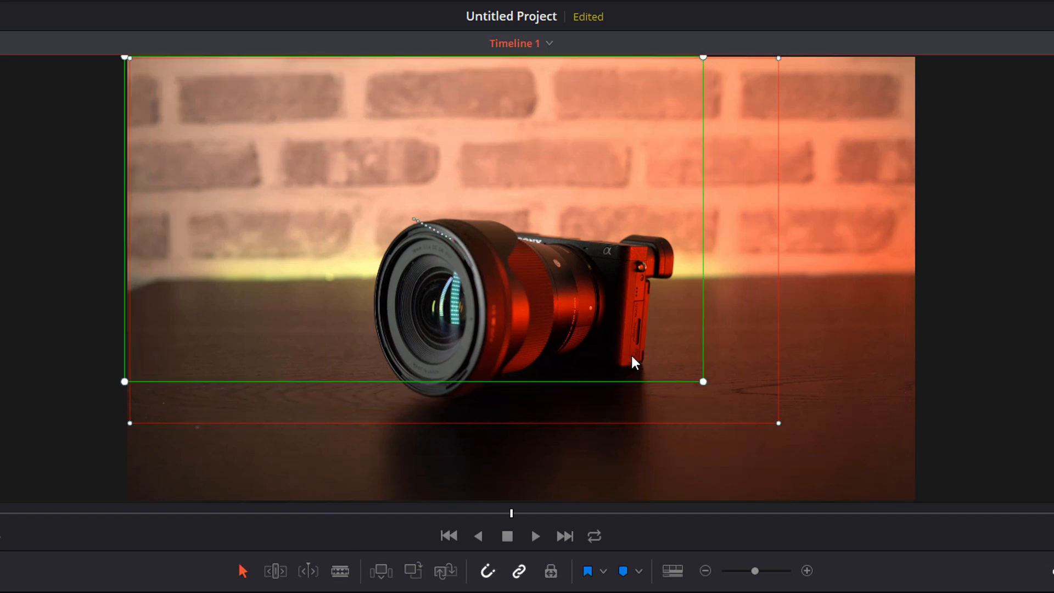
{"action": "left_click_drag", "start_coordinate": [702, 382], "coordinate": [742, 402]}
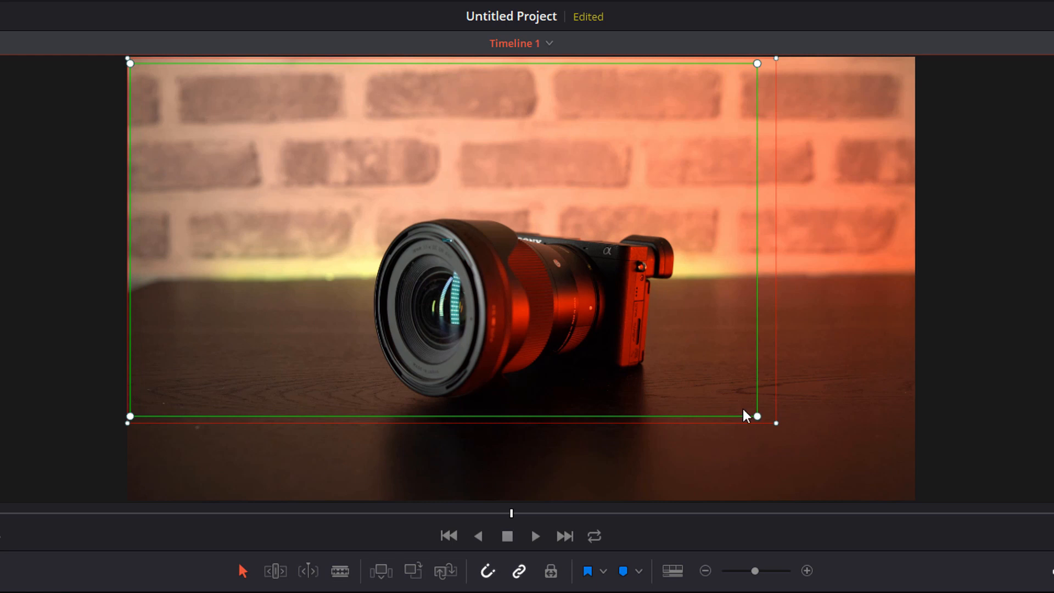
{"action": "left_click_drag", "start_coordinate": [756, 416], "coordinate": [771, 425]}
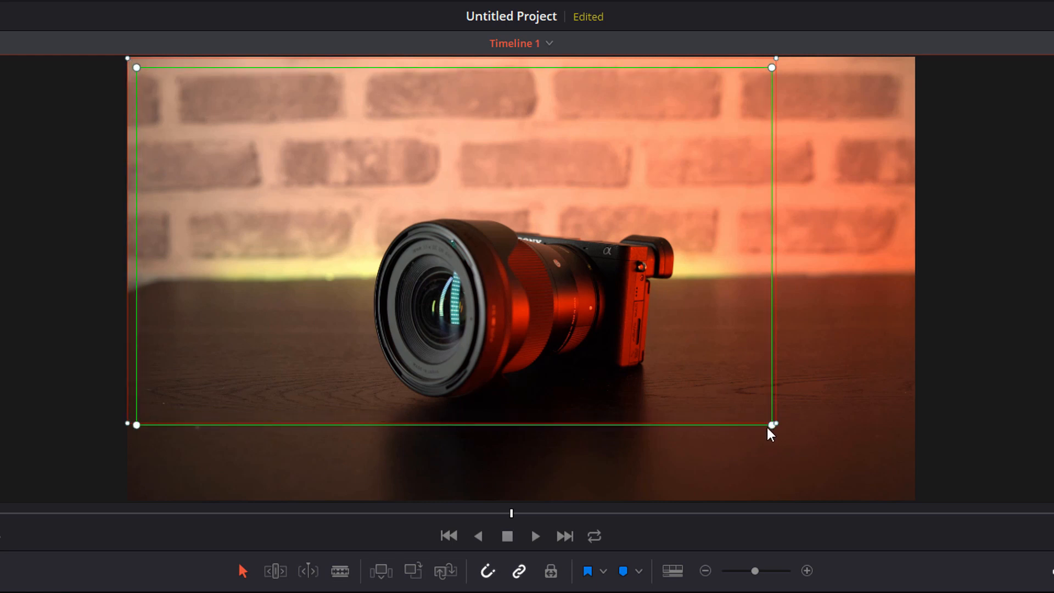
{"action": "left_click_drag", "start_coordinate": [771, 424], "coordinate": [766, 417]}
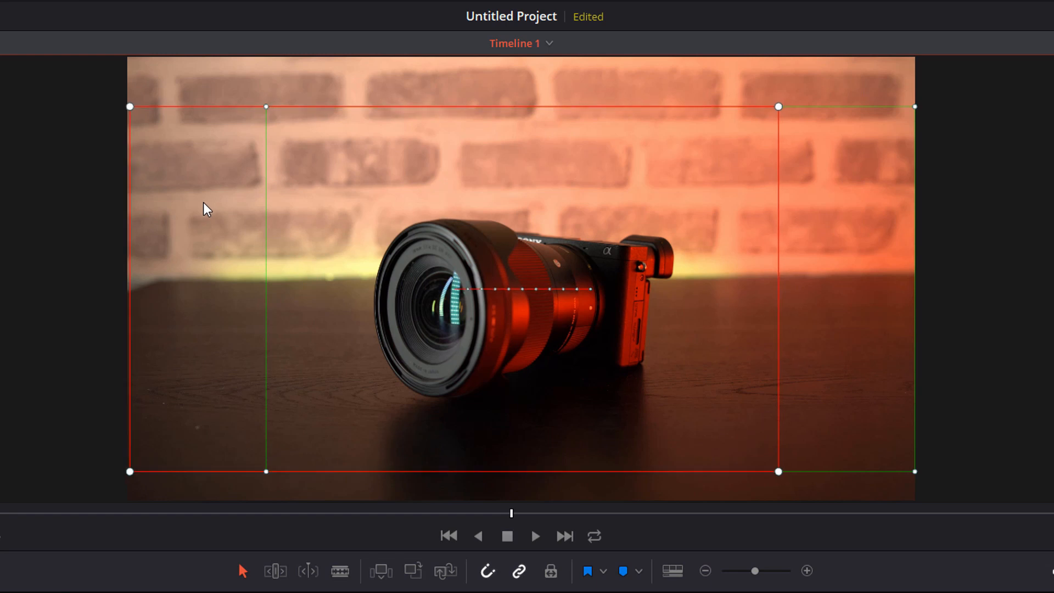
{"action": "mouse_move", "coordinate": [67, 474]}
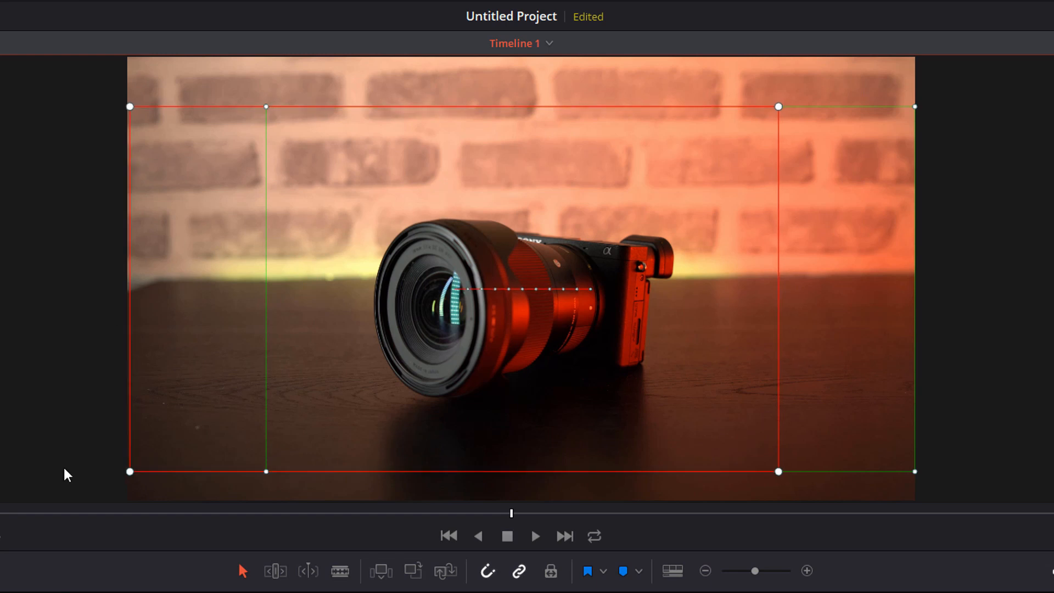
{"action": "left_click", "coordinate": [534, 535]}
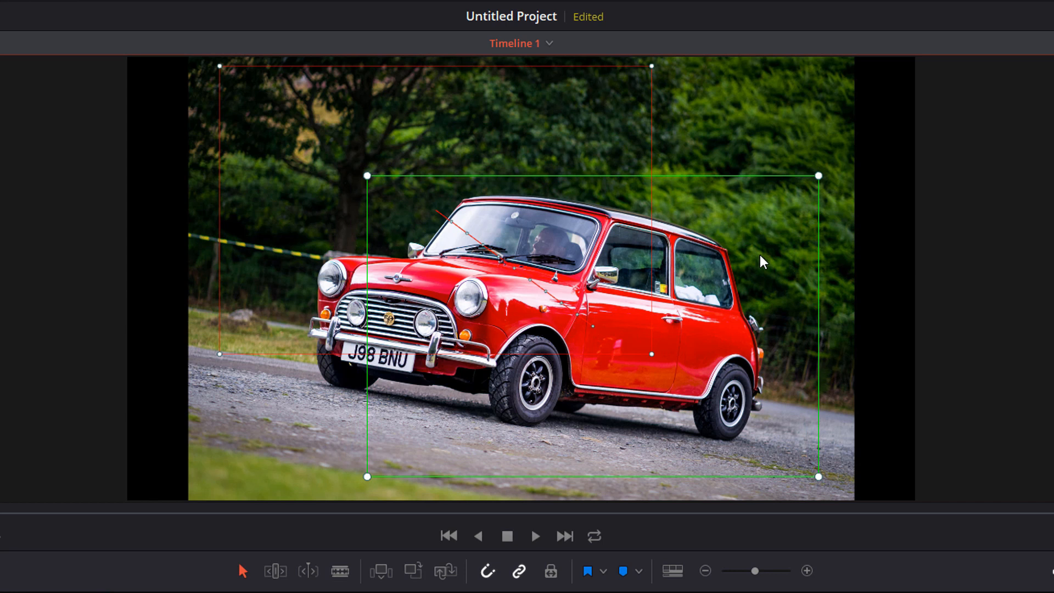
{"action": "mouse_move", "coordinate": [739, 255]}
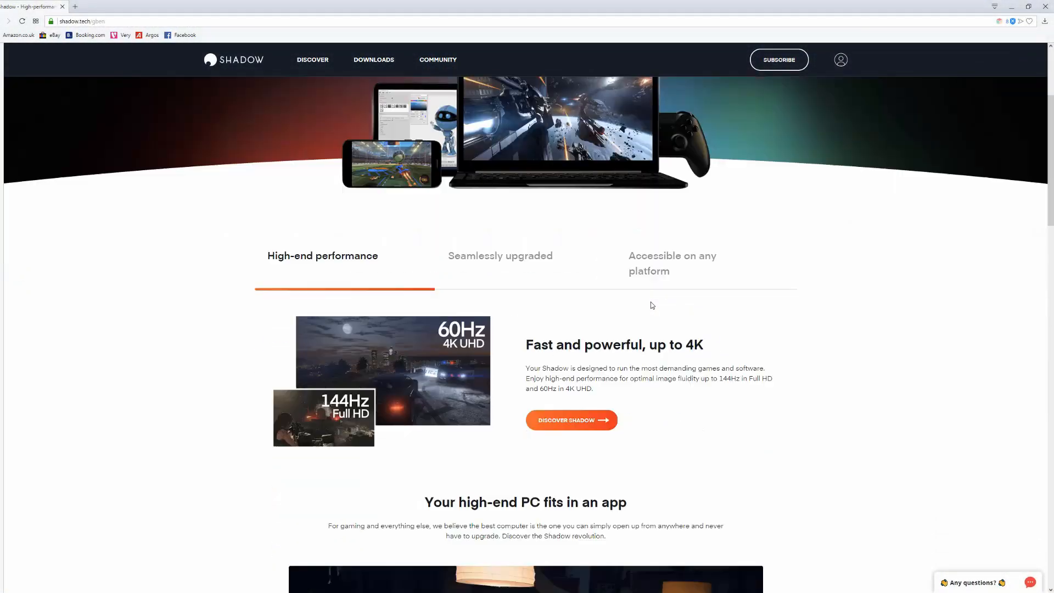
Open Shadow's Tech Specs page and scroll through the hardware specifications.
{"action": "scroll", "scroll_direction": "down", "scroll_amount": 3}
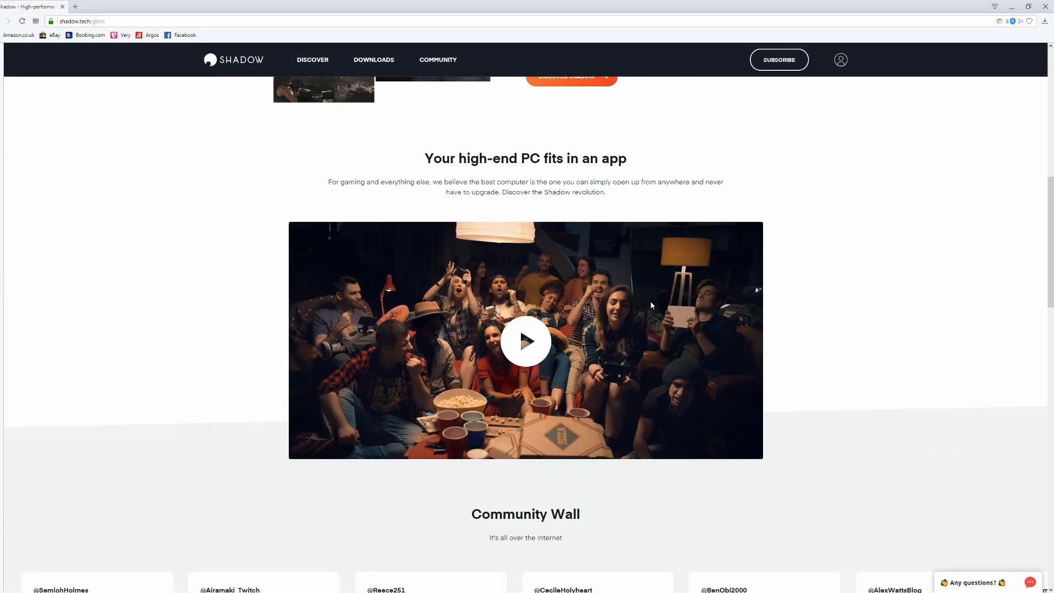
{"action": "scroll", "scroll_direction": "down", "scroll_amount": 3}
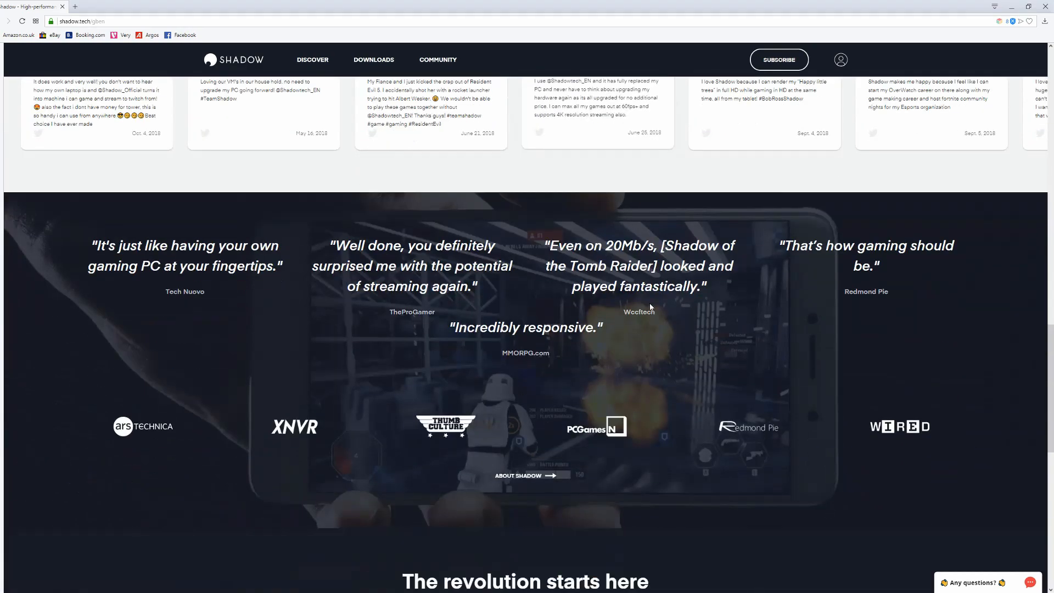
{"action": "left_click", "coordinate": [311, 59]}
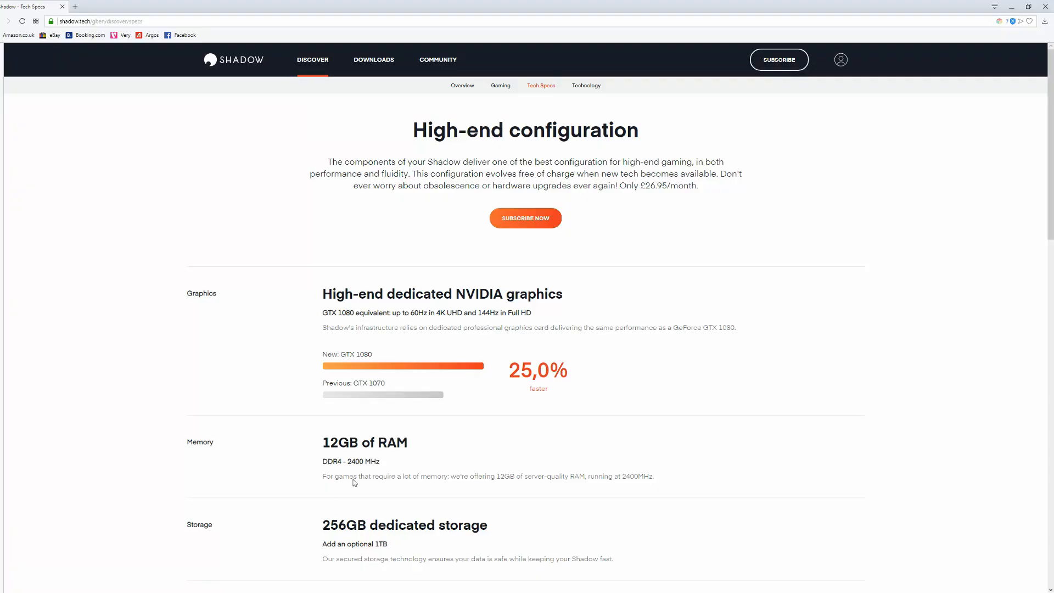
{"action": "mouse_move", "coordinate": [317, 296]}
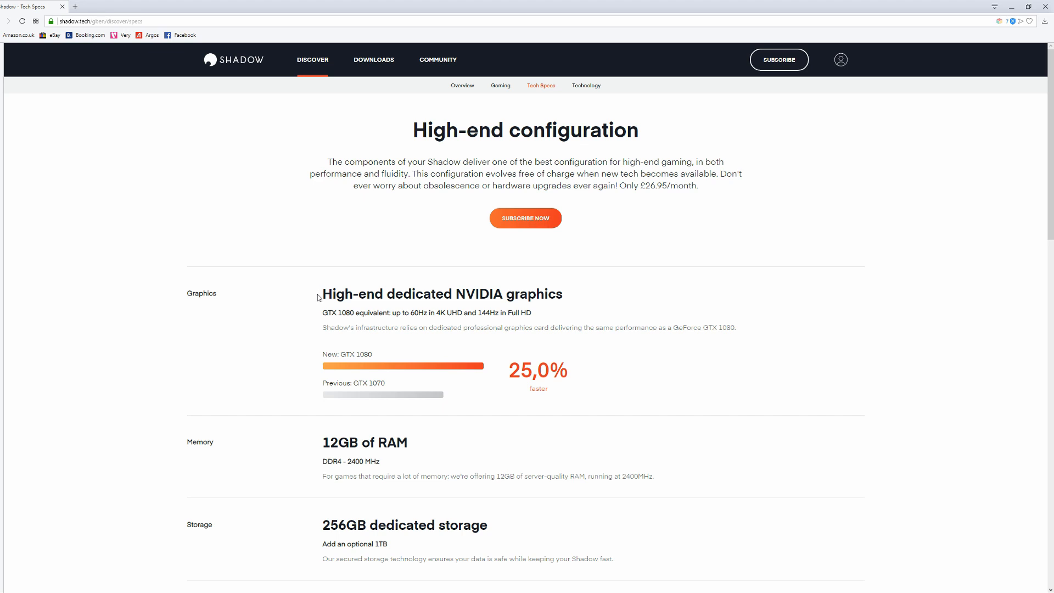
{"action": "scroll", "scroll_direction": "down", "scroll_amount": 3}
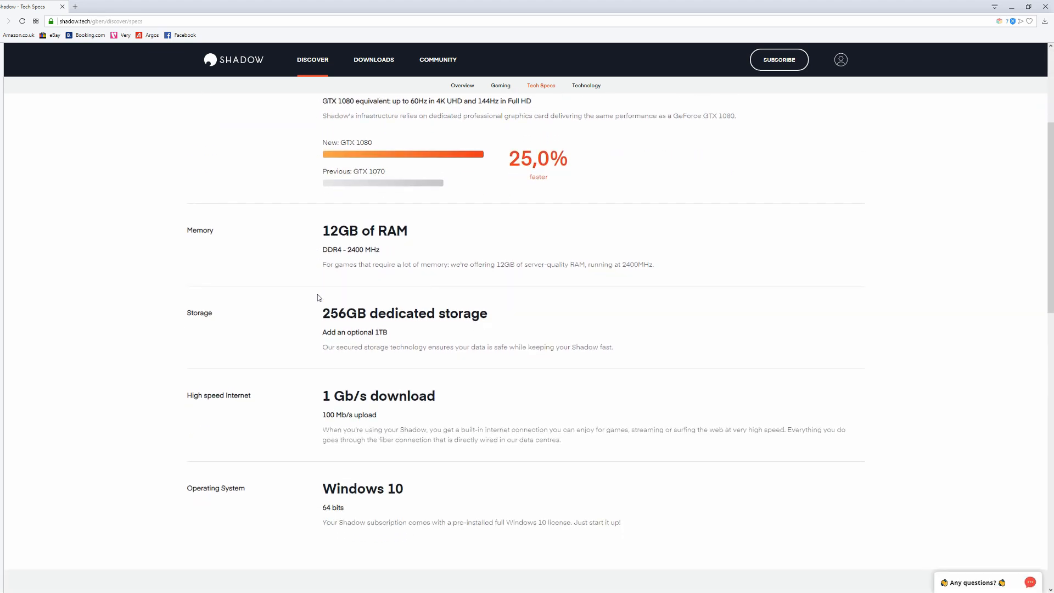
{"action": "scroll", "scroll_direction": "down", "scroll_amount": 3}
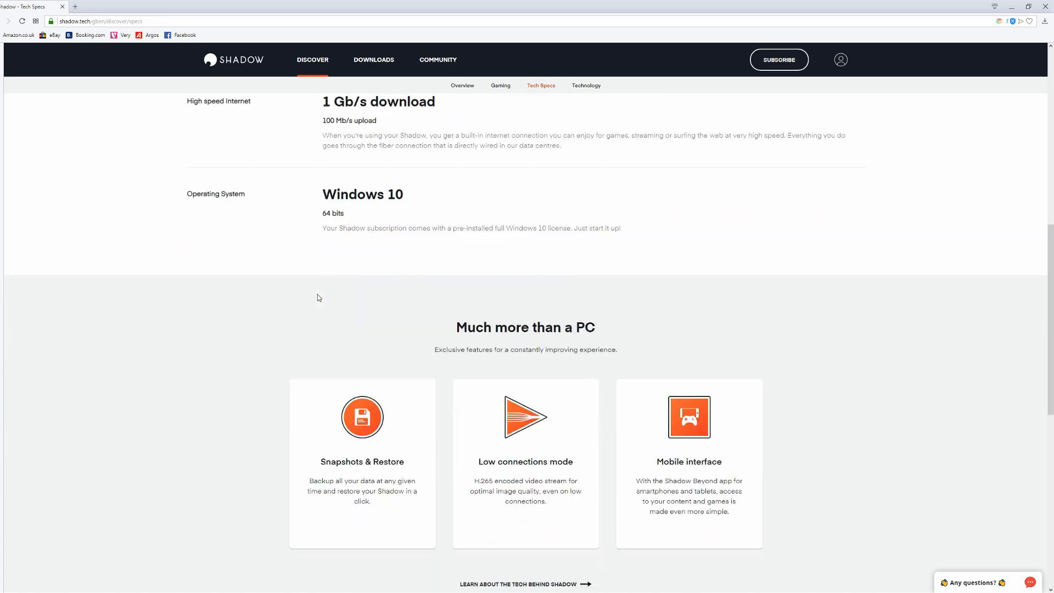